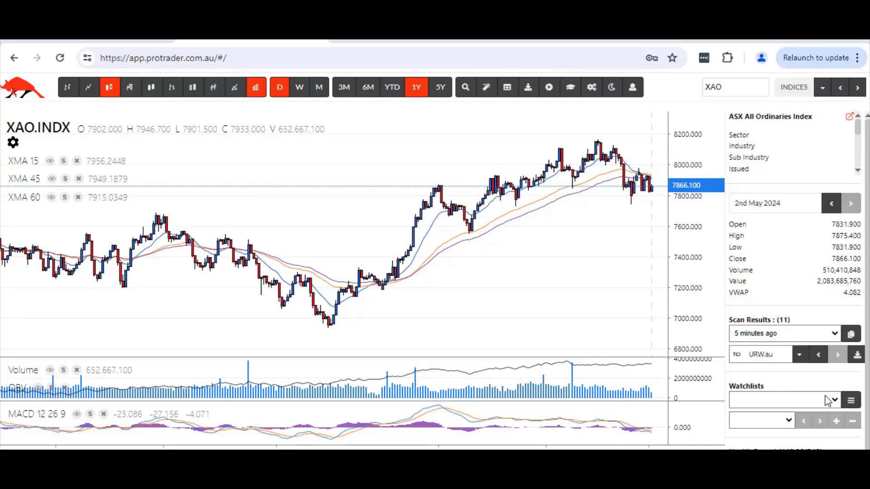
pyautogui.moveTo(231, 133)
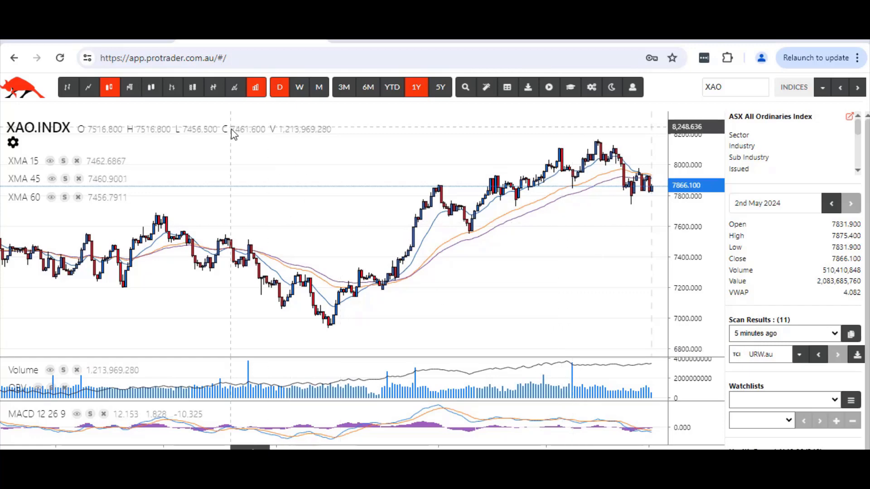
pyautogui.moveTo(221, 133)
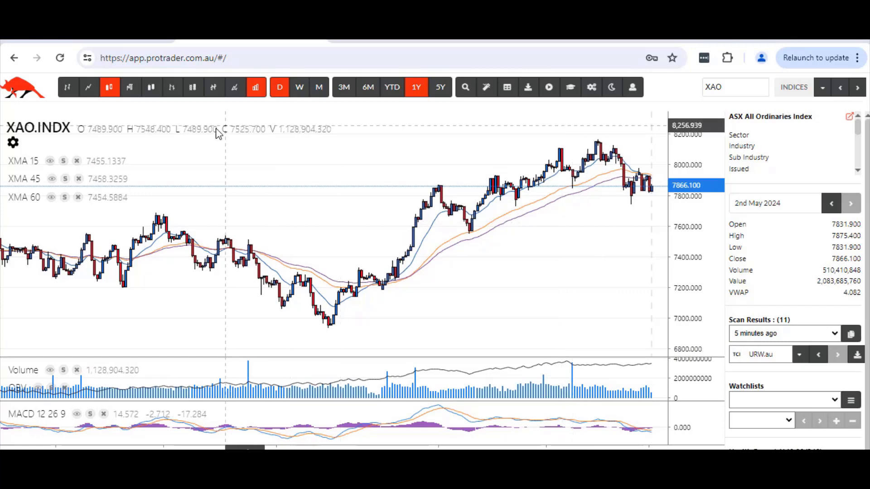
pyautogui.moveTo(211, 136)
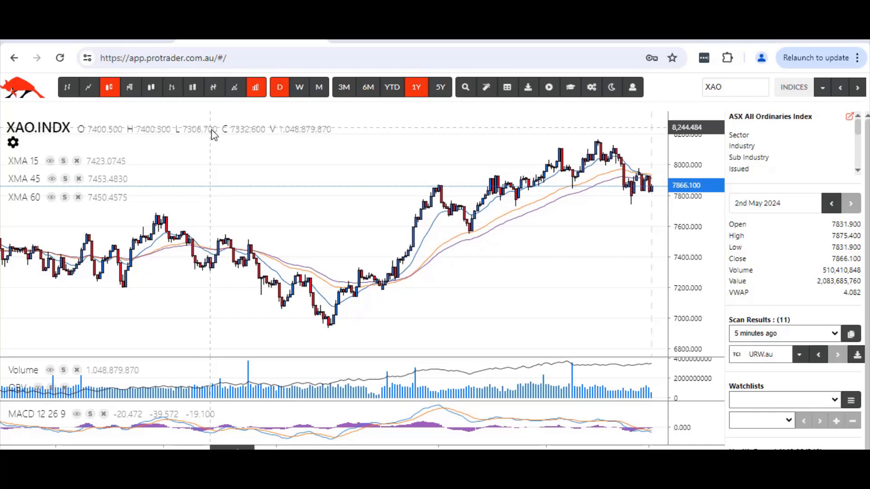
pyautogui.moveTo(214, 87)
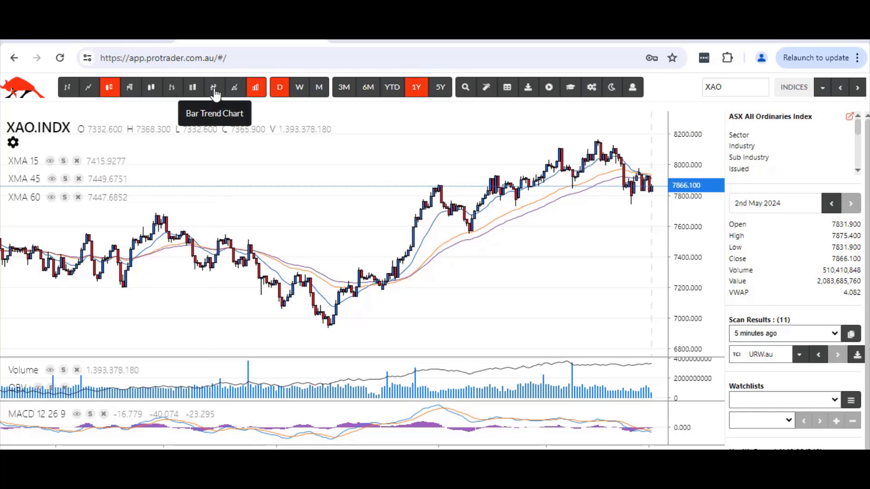
# Step: Display the XAO index as a bar trend chart with coloured trend bars
pyautogui.click(214, 87)
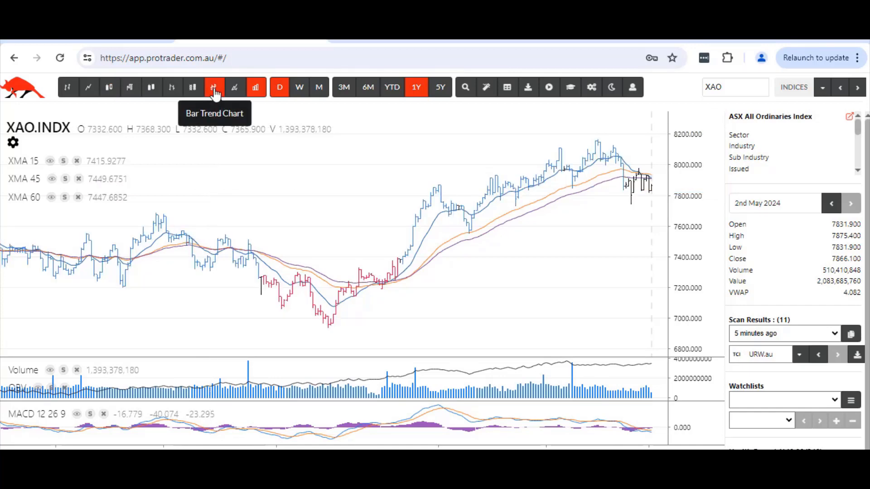
pyautogui.moveTo(264, 232)
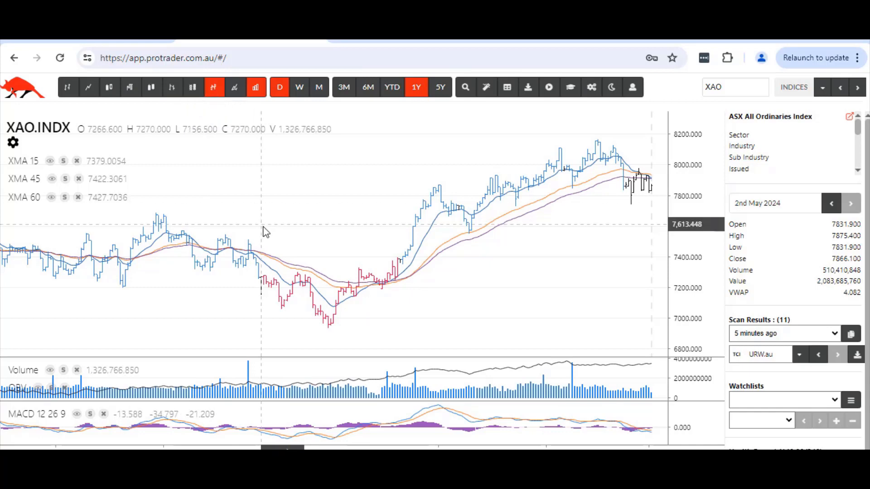
pyautogui.moveTo(195, 261)
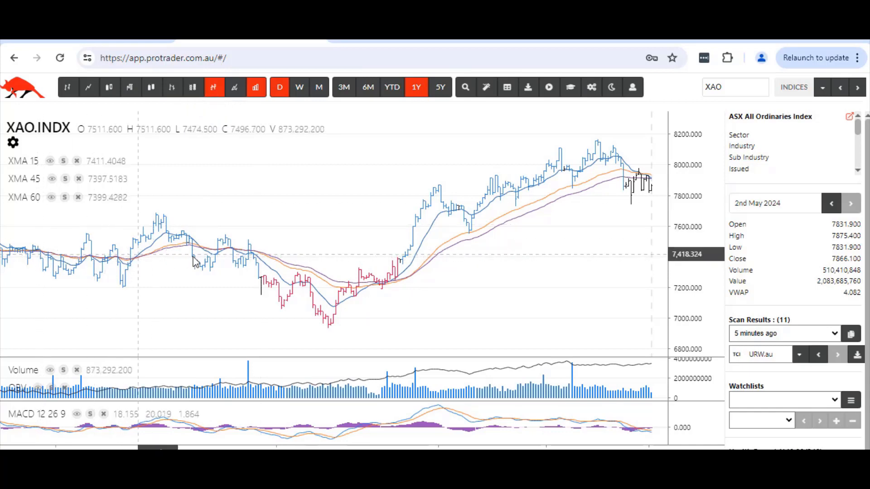
pyautogui.moveTo(263, 294)
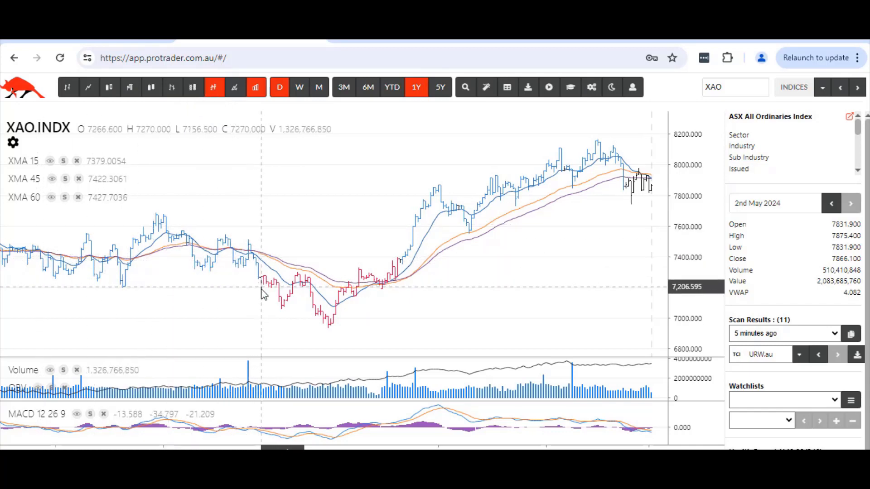
pyautogui.moveTo(261, 297)
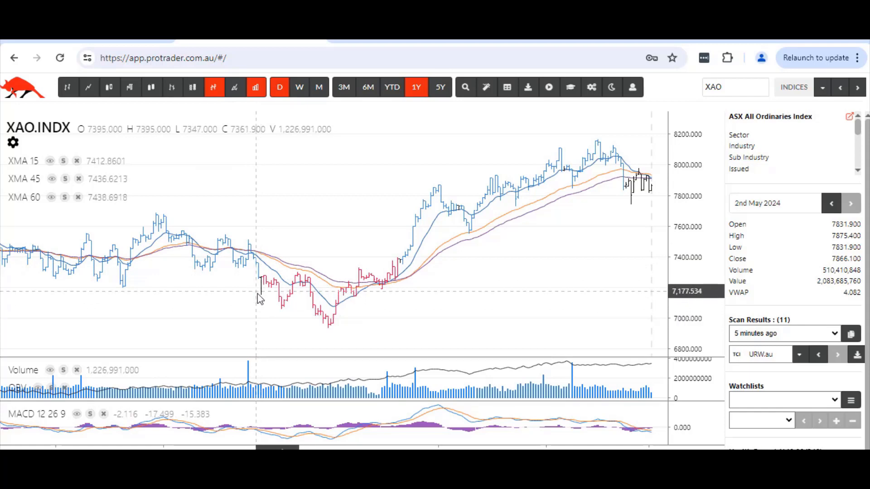
pyautogui.moveTo(289, 305)
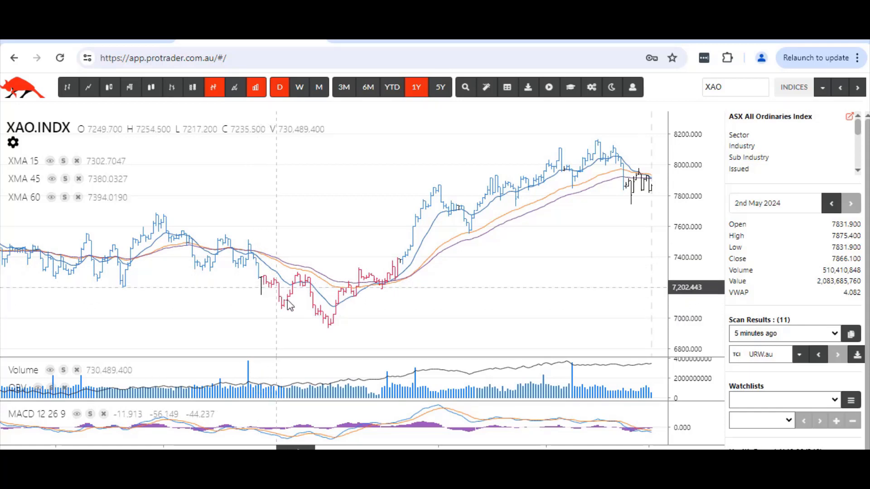
pyautogui.moveTo(359, 312)
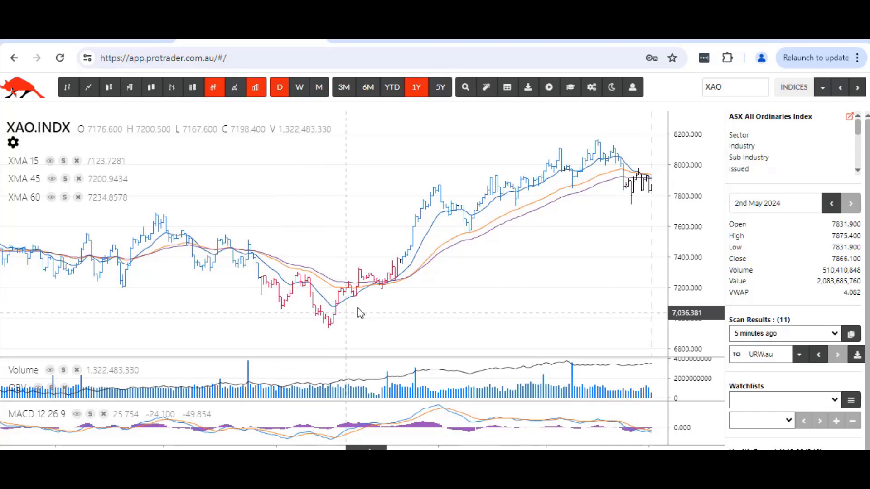
pyautogui.moveTo(580, 177)
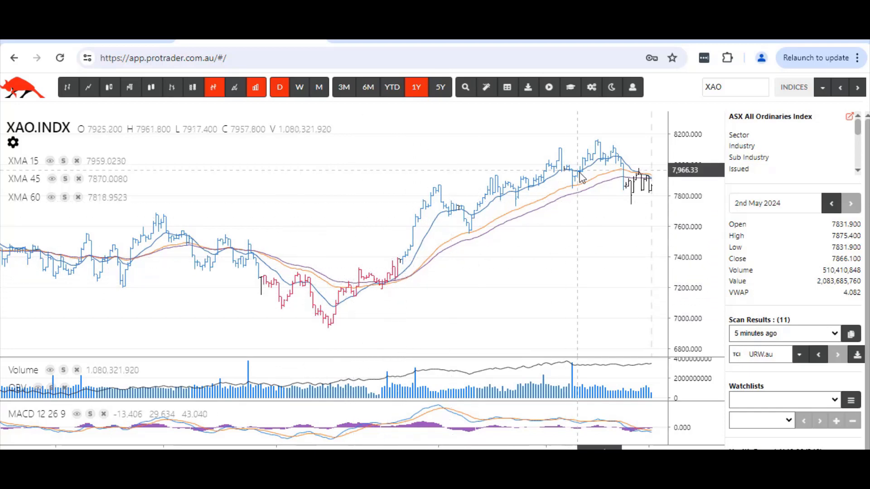
pyautogui.moveTo(654, 187)
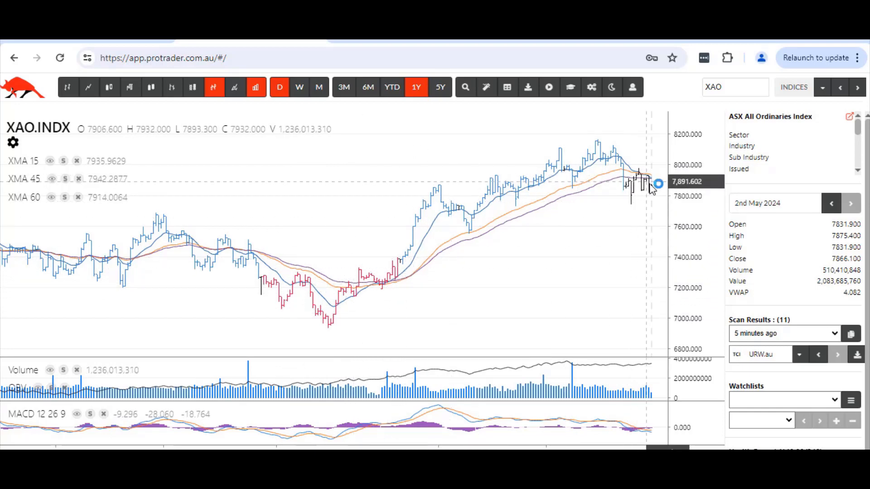
pyautogui.moveTo(641, 210)
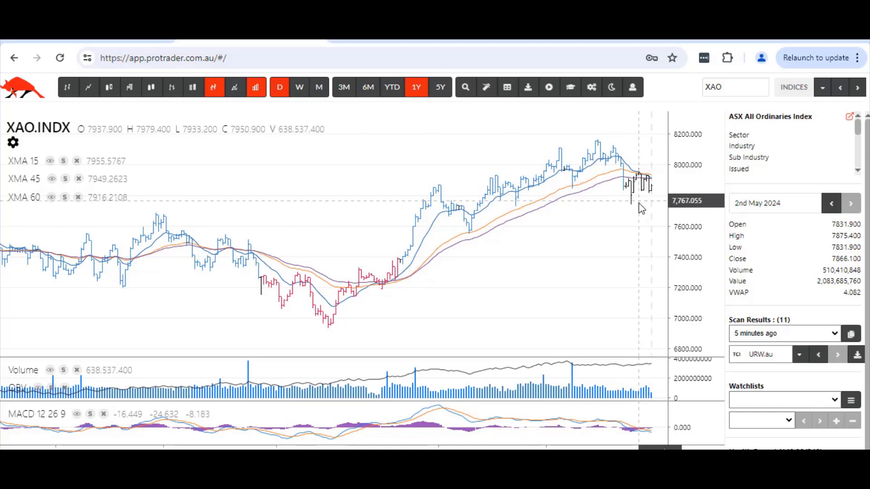
pyautogui.moveTo(566, 247)
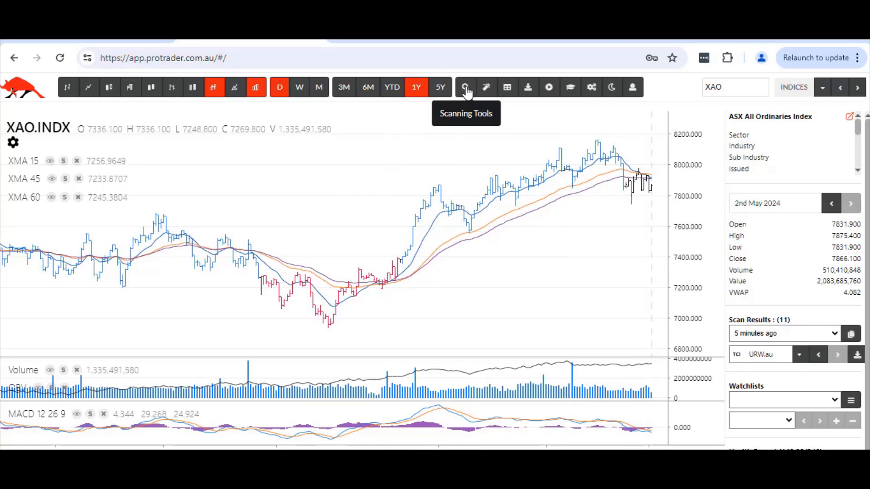
# Step: Review Indicator & Events scan settings: TCI Break Up, TCI Horizontal 21, $2–10 price filter
pyautogui.click(465, 87)
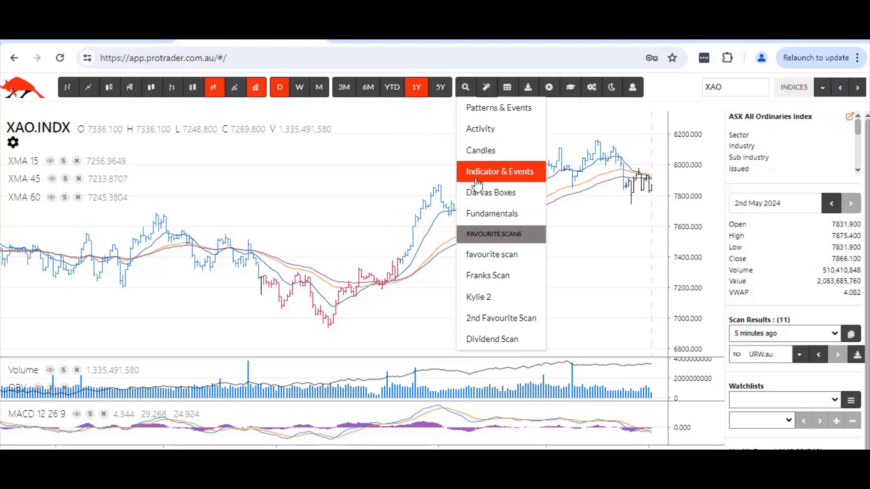
pyautogui.click(499, 171)
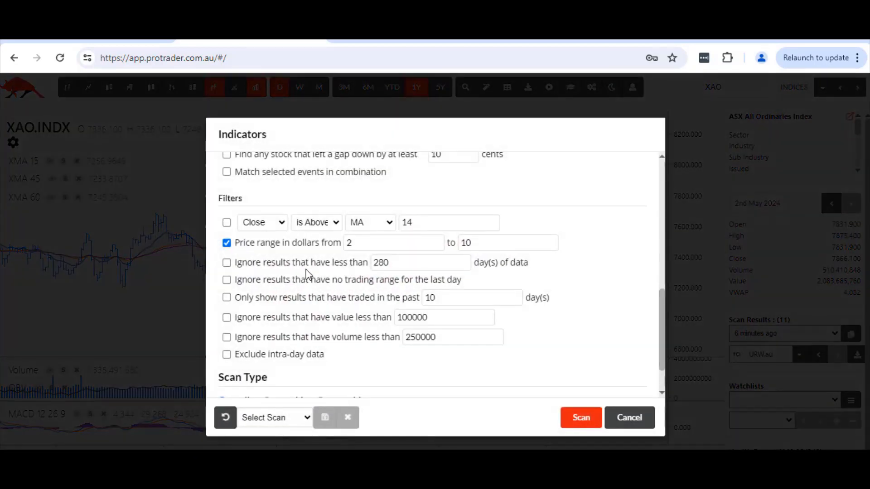
pyautogui.moveTo(665, 332)
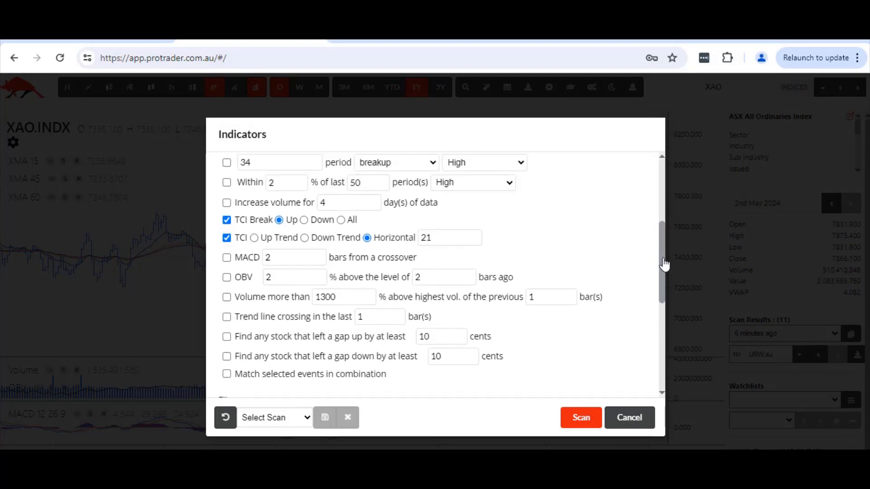
pyautogui.scroll(3)
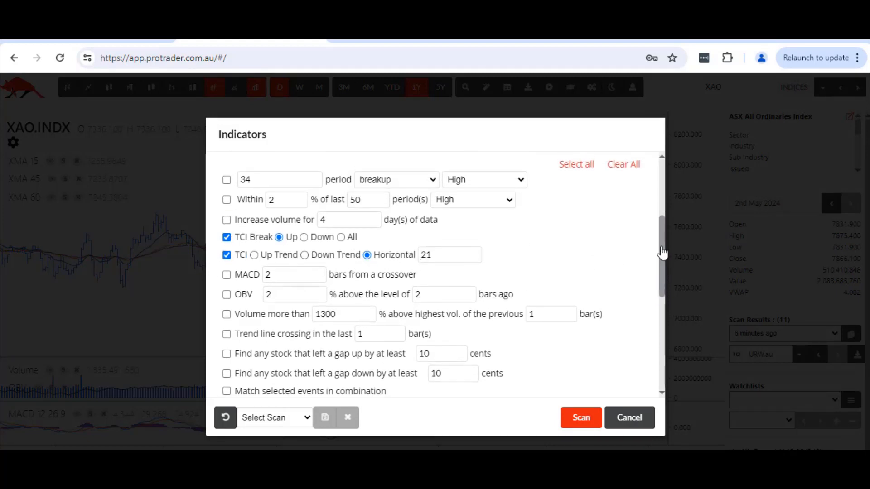
pyautogui.scroll(-3)
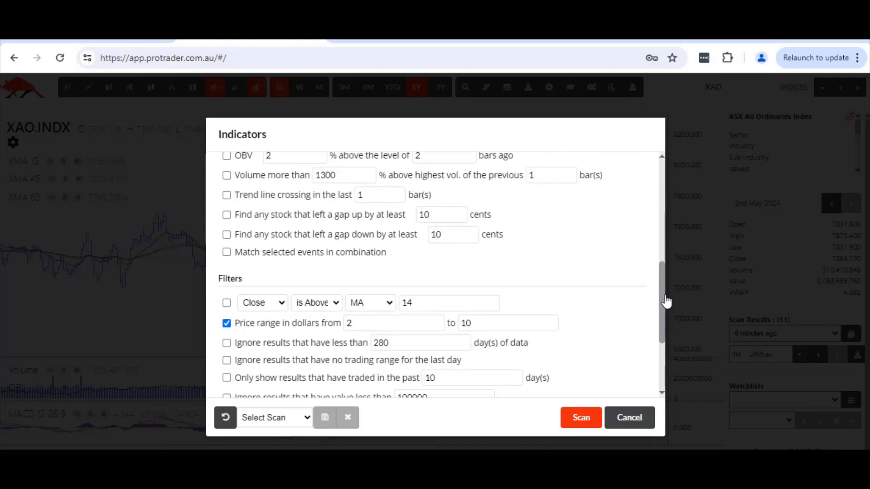
pyautogui.scroll(-3)
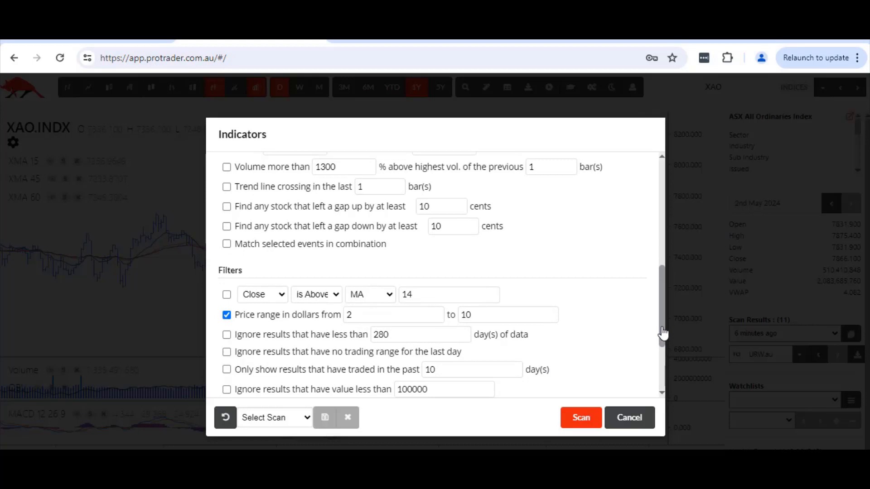
pyautogui.click(580, 417)
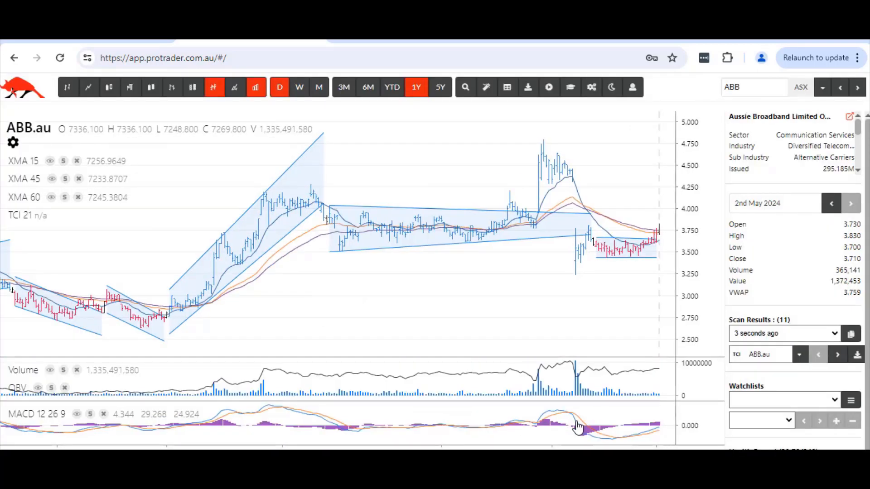
pyautogui.moveTo(650, 288)
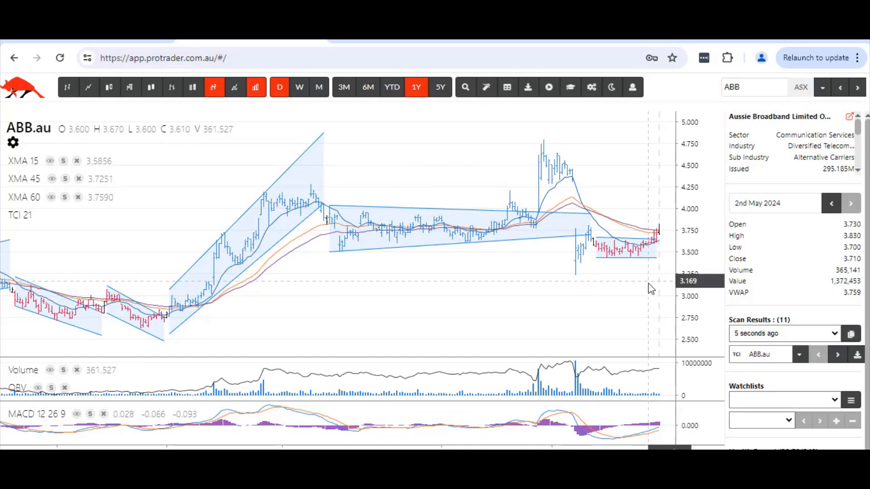
pyautogui.moveTo(261, 210)
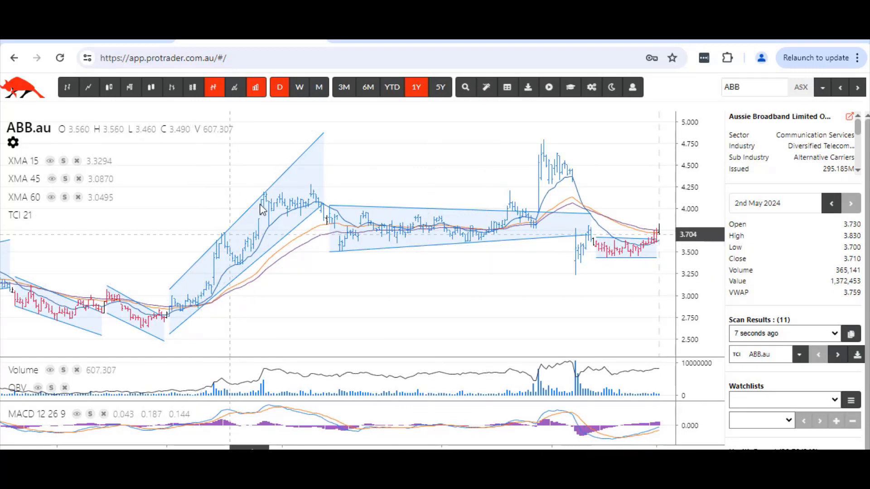
pyautogui.moveTo(189, 282)
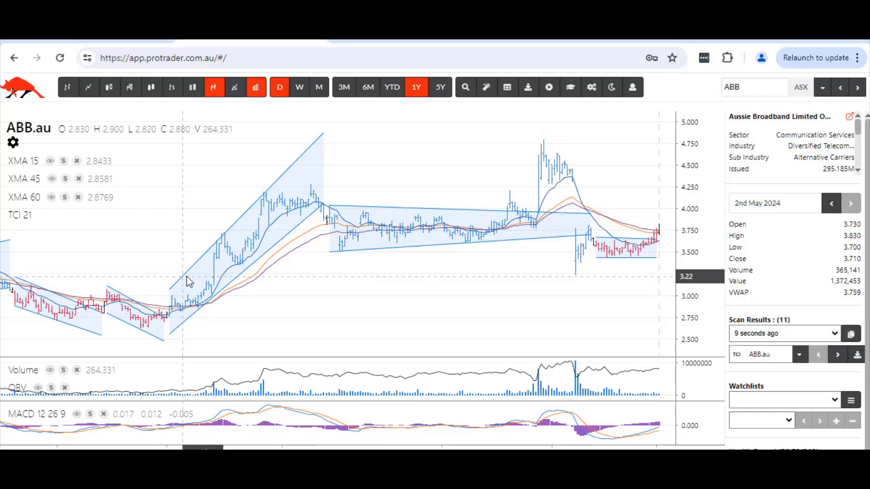
pyautogui.moveTo(299, 178)
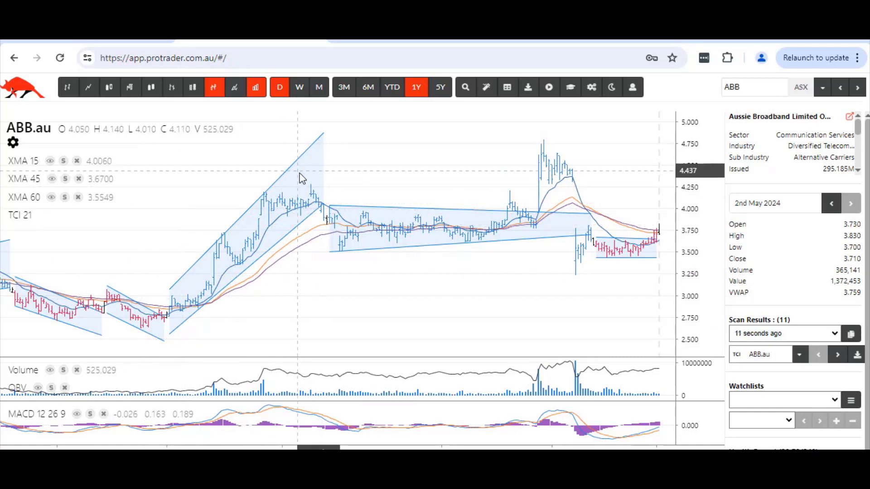
pyautogui.moveTo(625, 261)
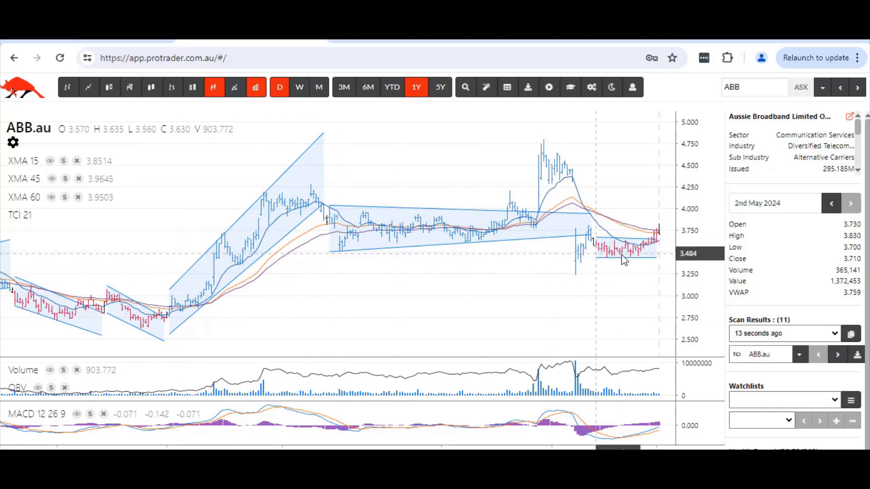
pyautogui.moveTo(658, 257)
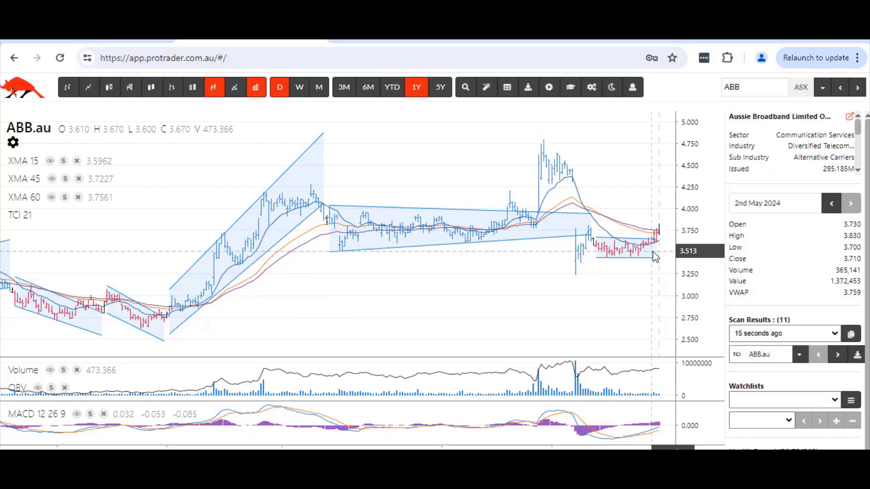
pyautogui.moveTo(669, 240)
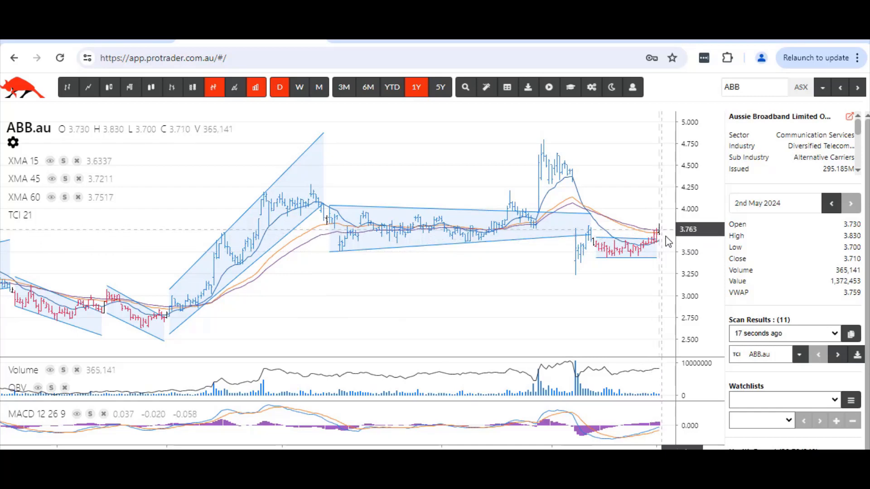
pyautogui.moveTo(368, 87)
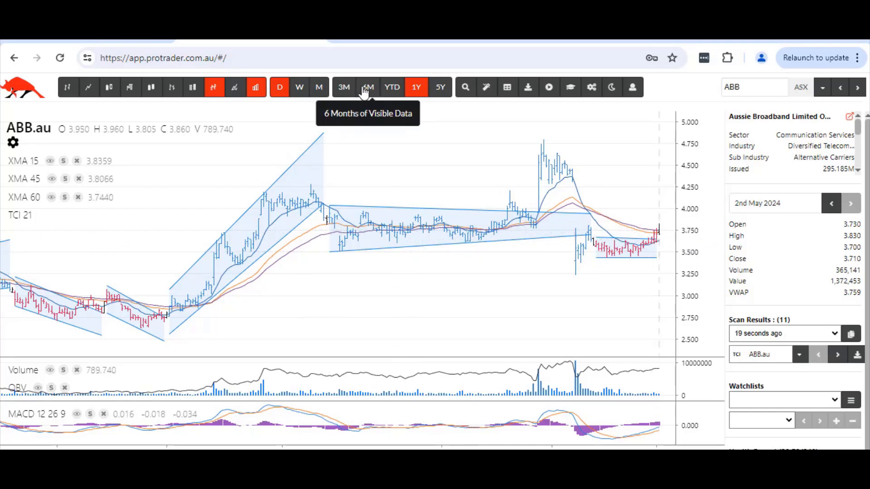
# Step: Set ABB.au's chart to show six months of data
pyautogui.click(367, 87)
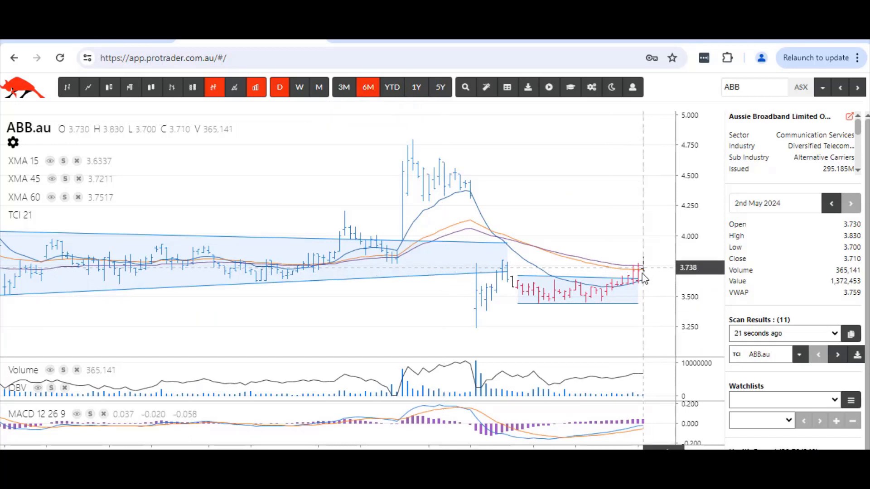
pyautogui.moveTo(630, 286)
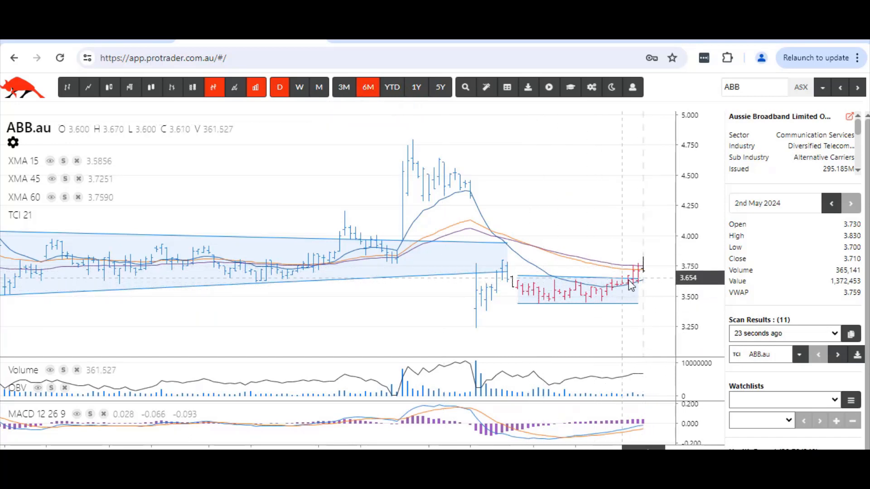
pyautogui.moveTo(637, 316)
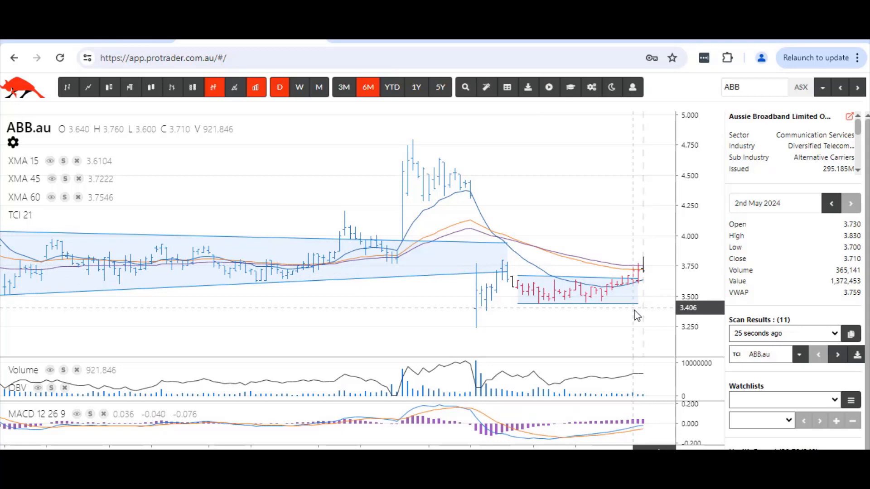
pyautogui.moveTo(642, 296)
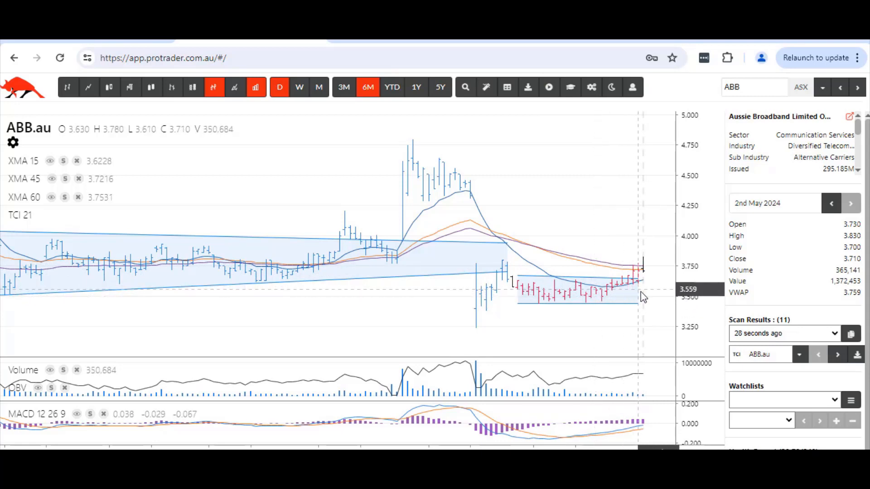
pyautogui.moveTo(643, 275)
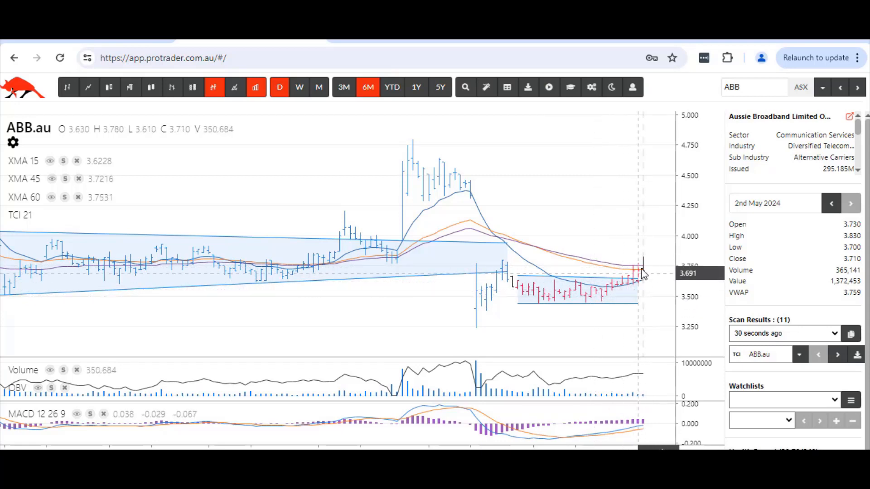
pyautogui.moveTo(643, 282)
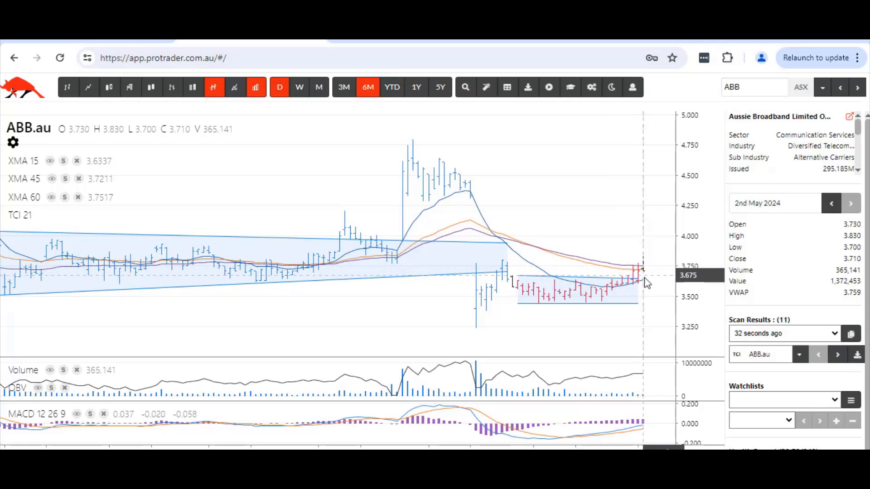
pyautogui.moveTo(783, 354)
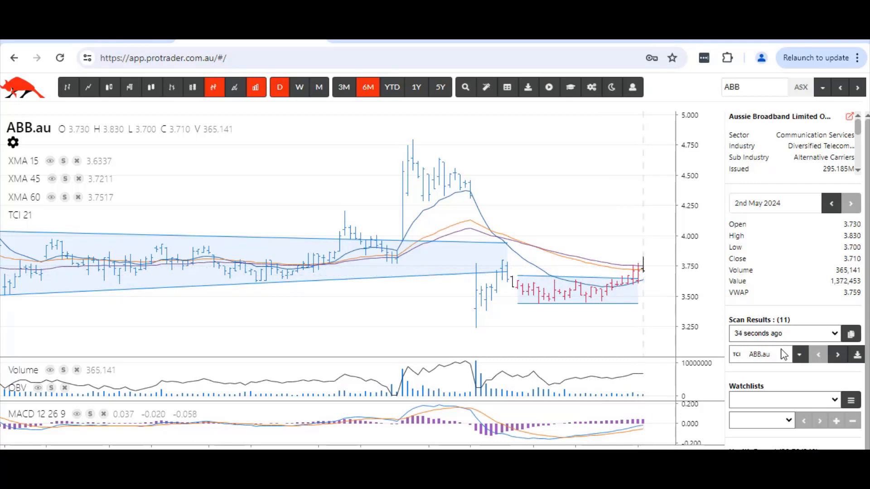
# Step: Advance through scan results BEAR, EOL, FRGG, GAME, HLI, LNK and QRE to QUB.au
pyautogui.click(838, 354)
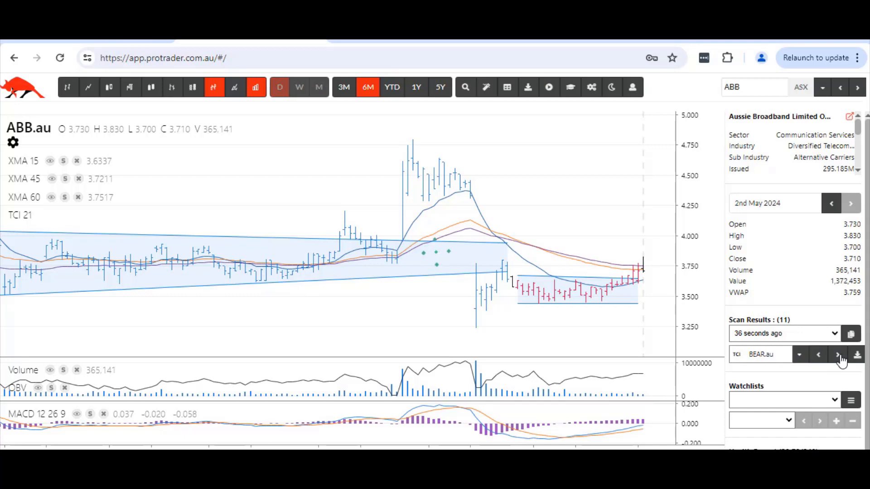
pyautogui.click(837, 355)
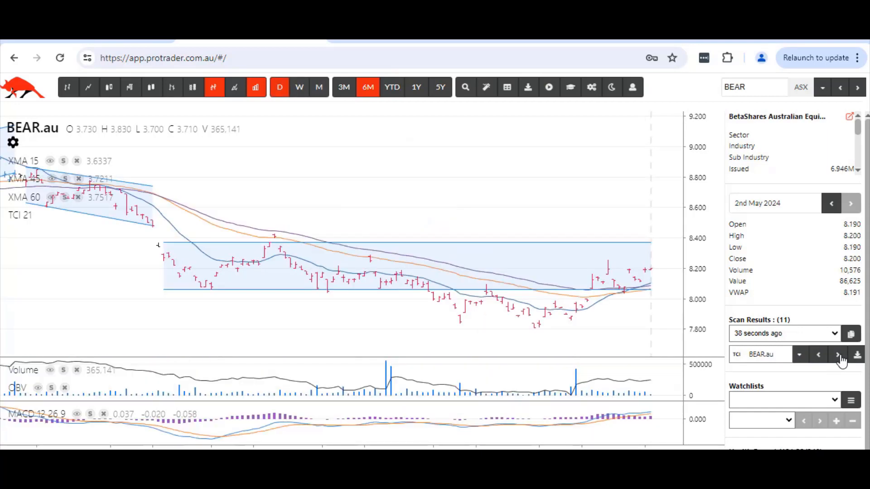
pyautogui.click(416, 87)
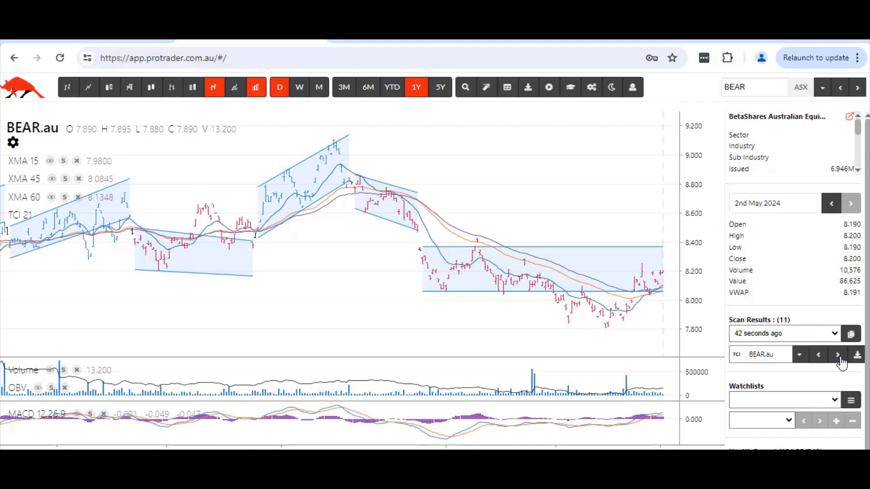
pyautogui.click(838, 354)
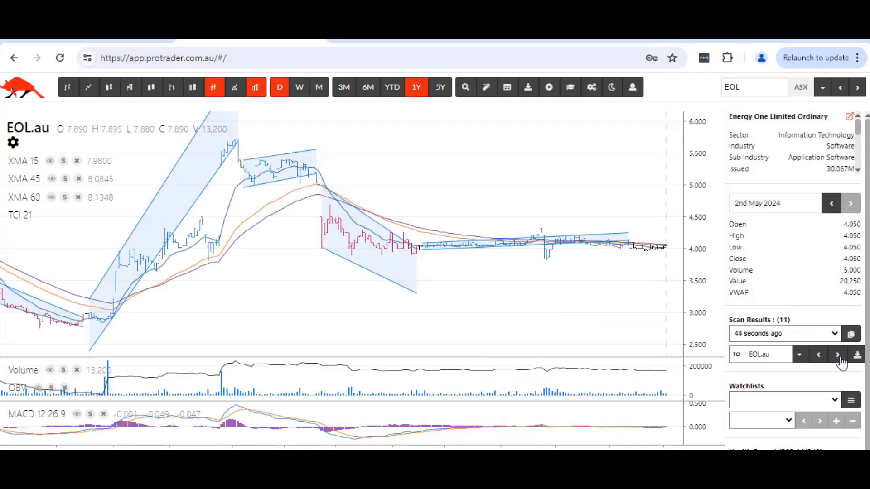
pyautogui.click(837, 354)
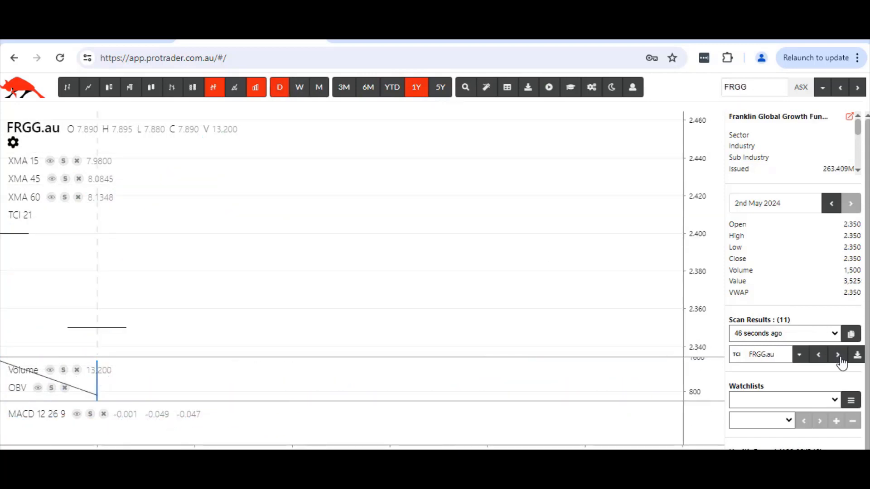
pyautogui.click(837, 354)
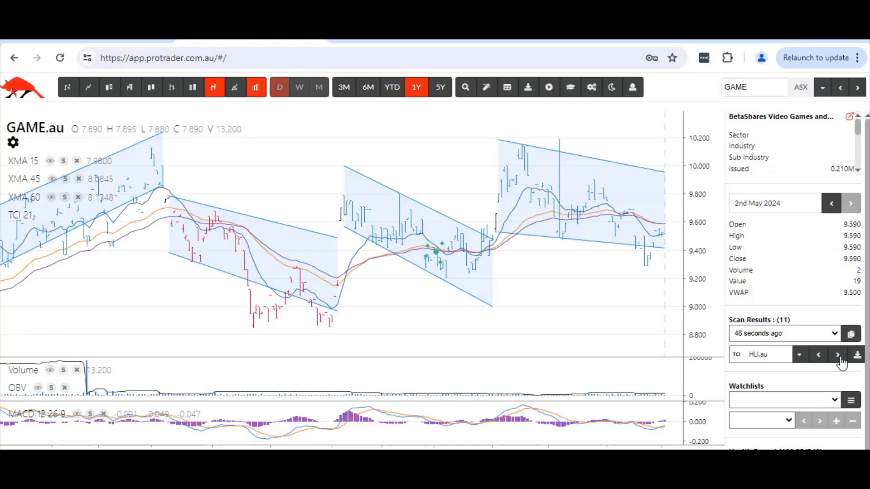
pyautogui.click(838, 354)
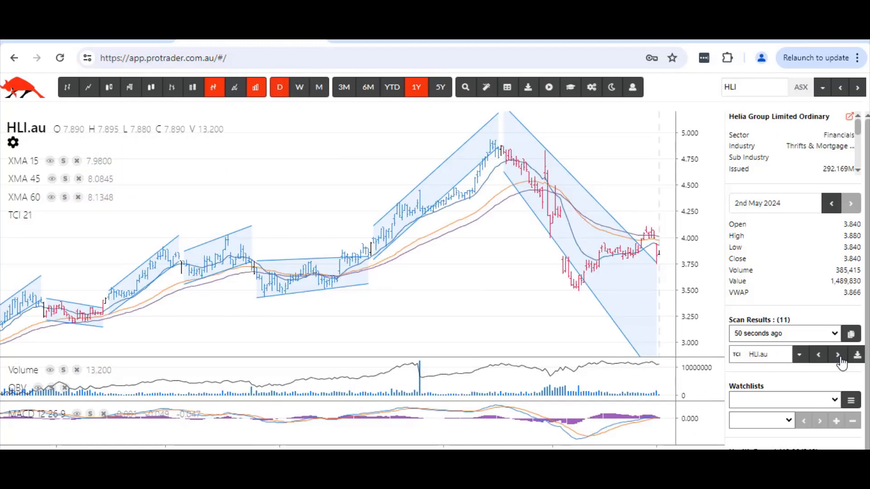
pyautogui.moveTo(660, 252)
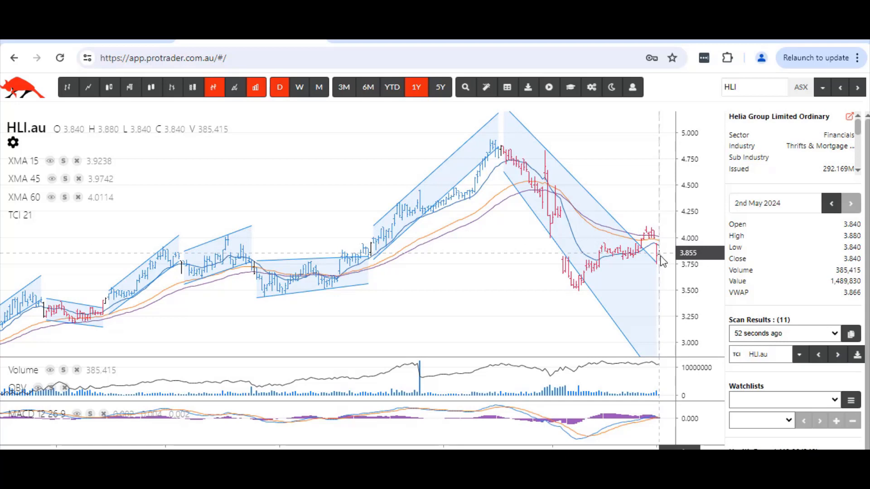
pyautogui.moveTo(669, 261)
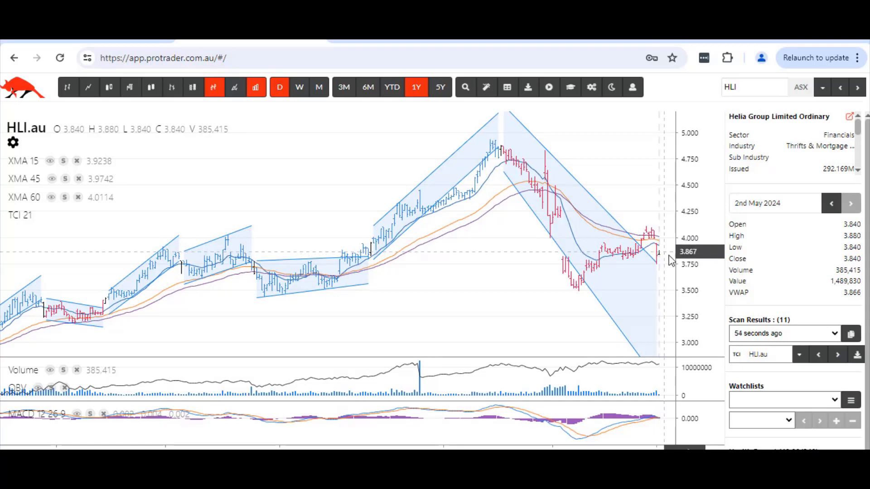
pyautogui.moveTo(839, 360)
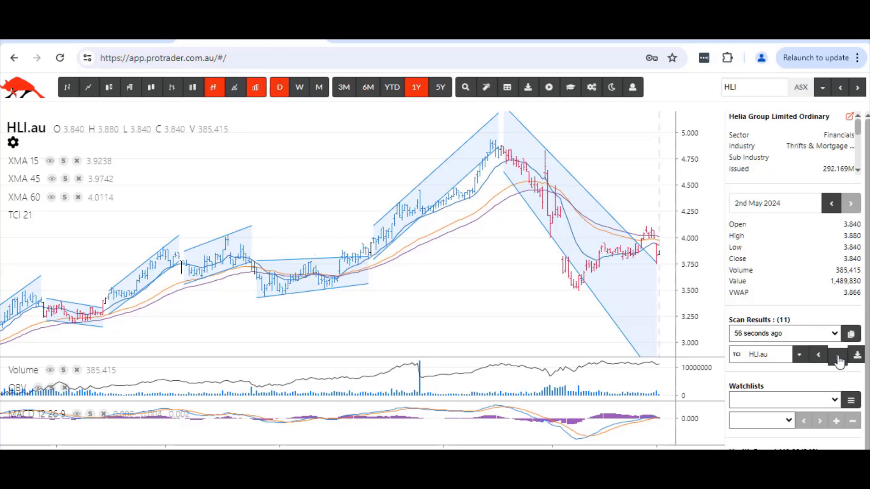
pyautogui.click(818, 355)
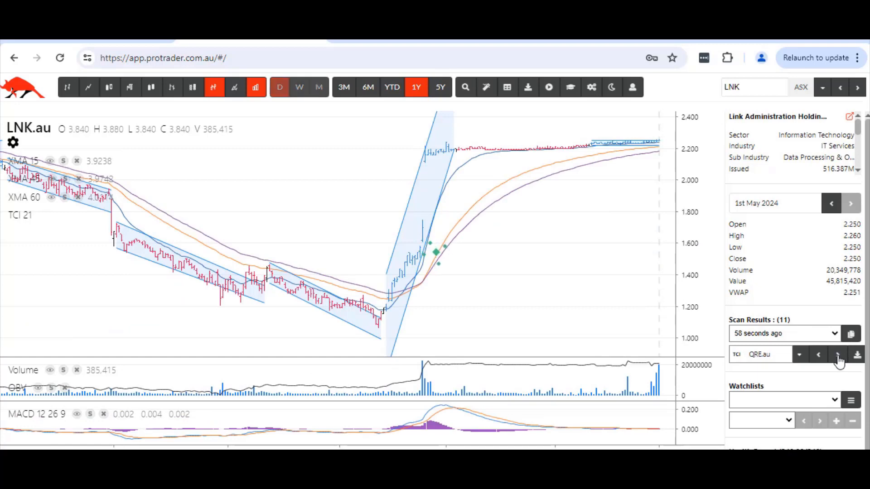
pyautogui.click(838, 355)
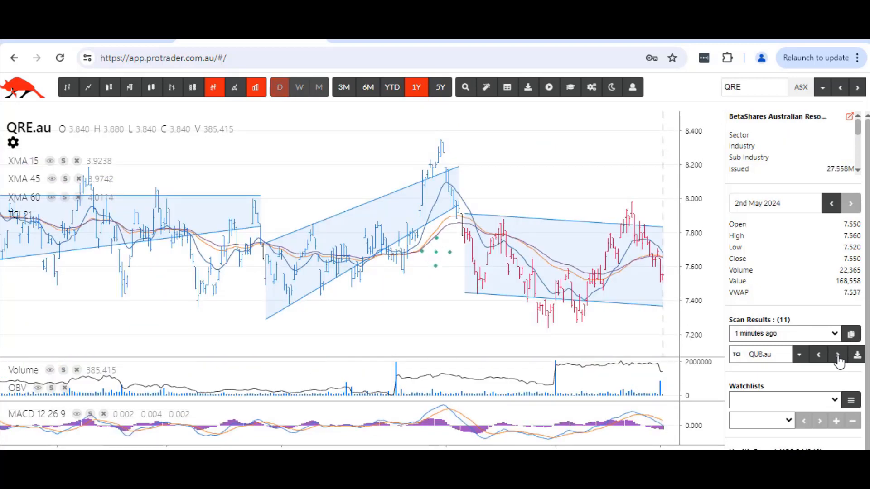
pyautogui.click(838, 354)
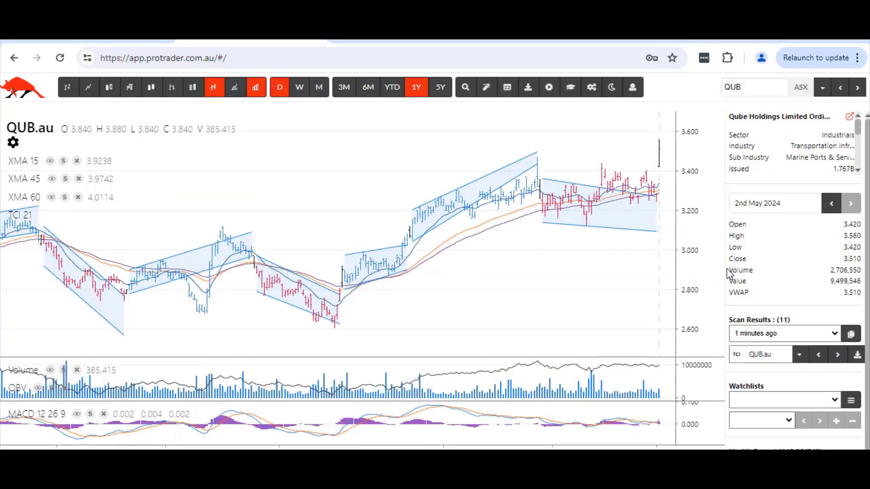
pyautogui.moveTo(657, 197)
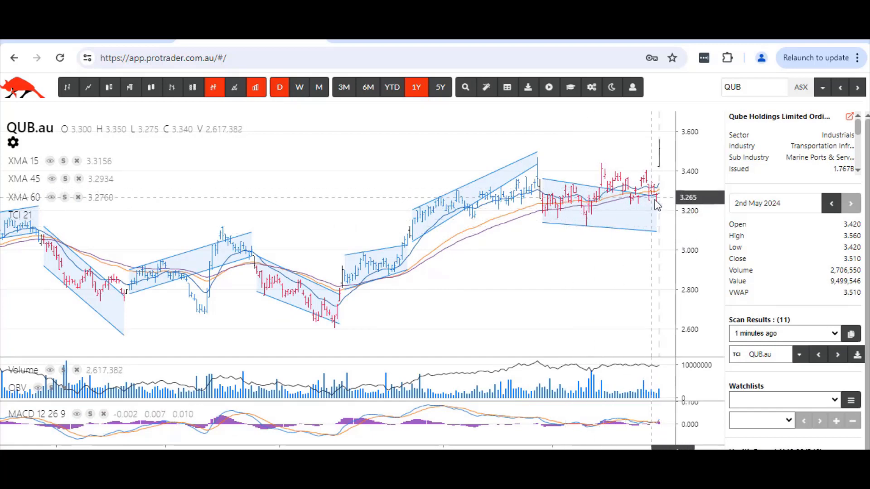
pyautogui.moveTo(566, 197)
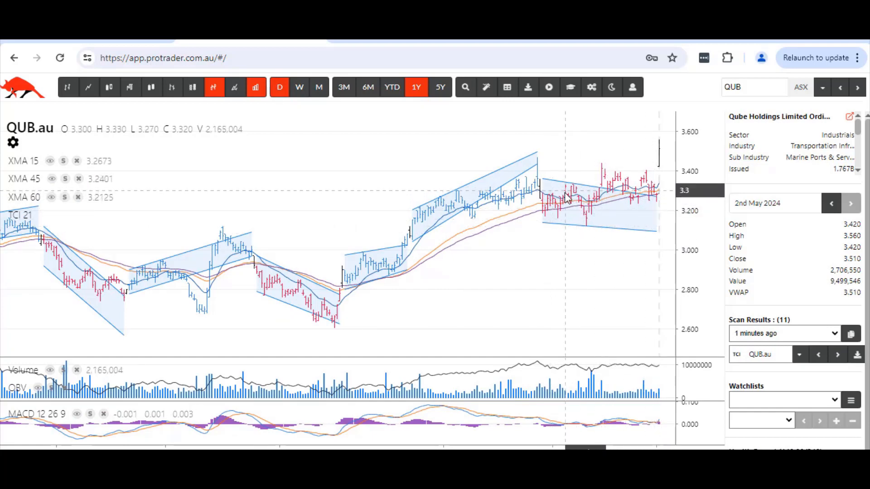
pyautogui.moveTo(659, 166)
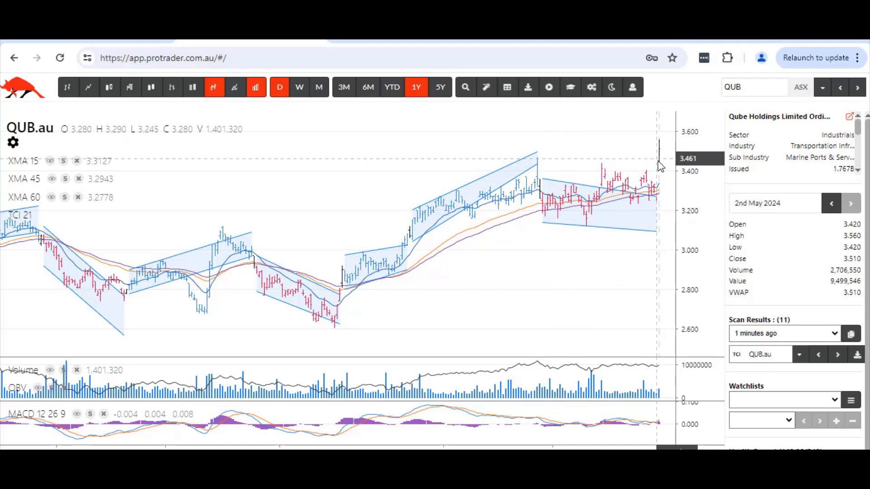
pyautogui.moveTo(666, 150)
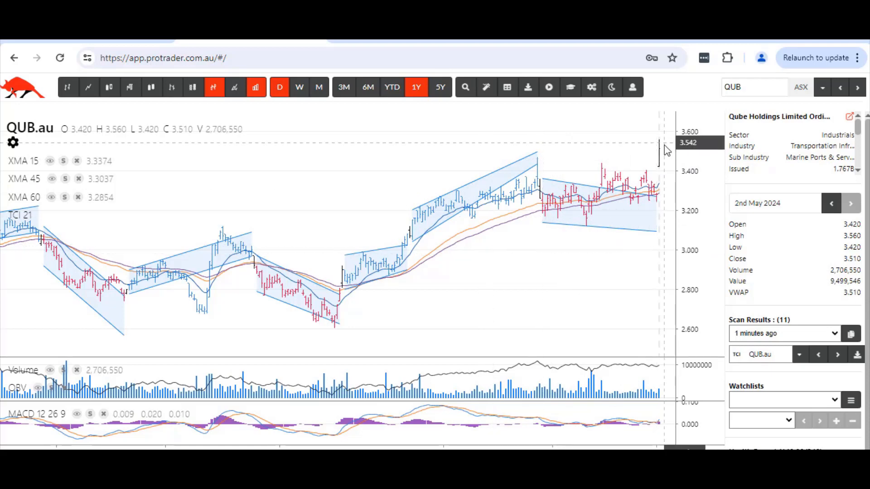
pyautogui.moveTo(319, 309)
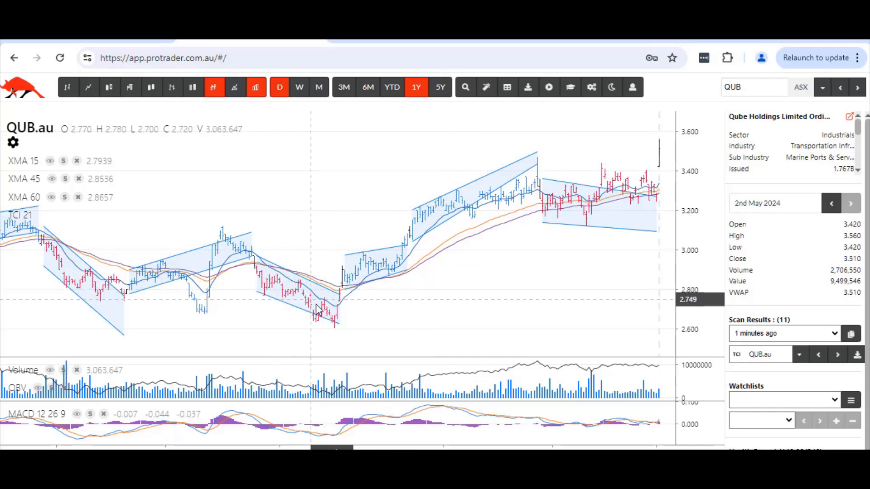
pyautogui.moveTo(385, 274)
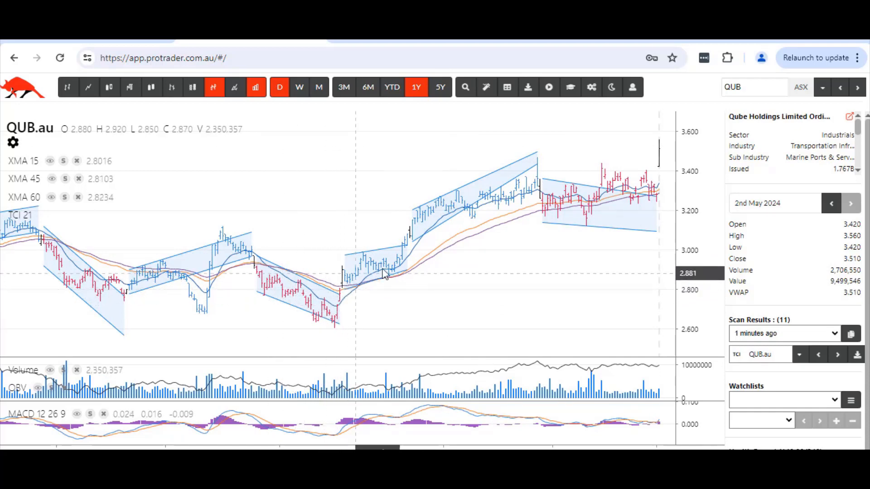
pyautogui.moveTo(414, 245)
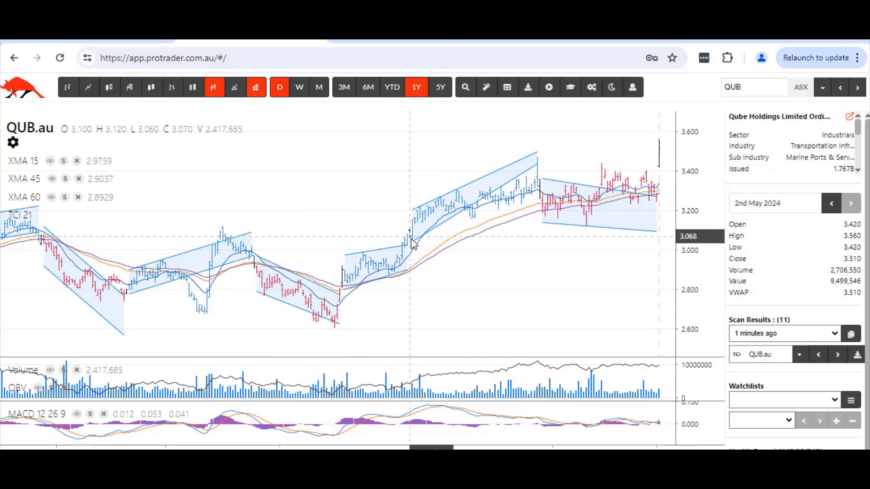
pyautogui.moveTo(543, 191)
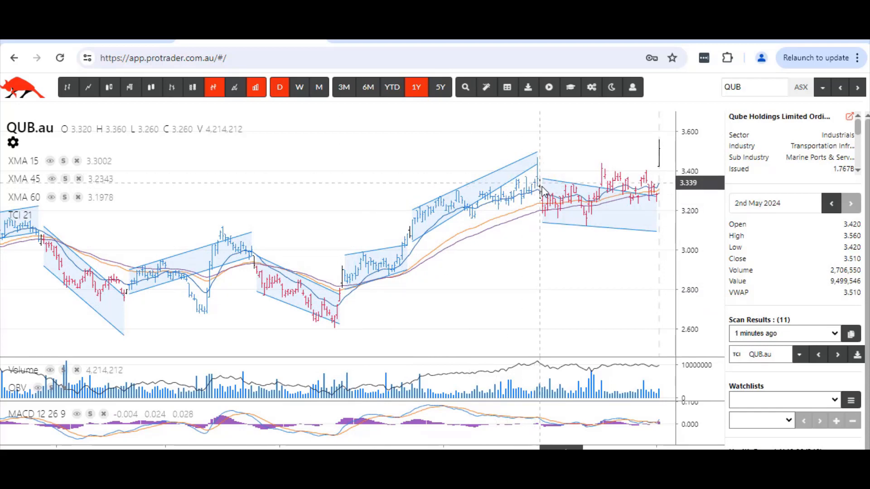
pyautogui.moveTo(638, 210)
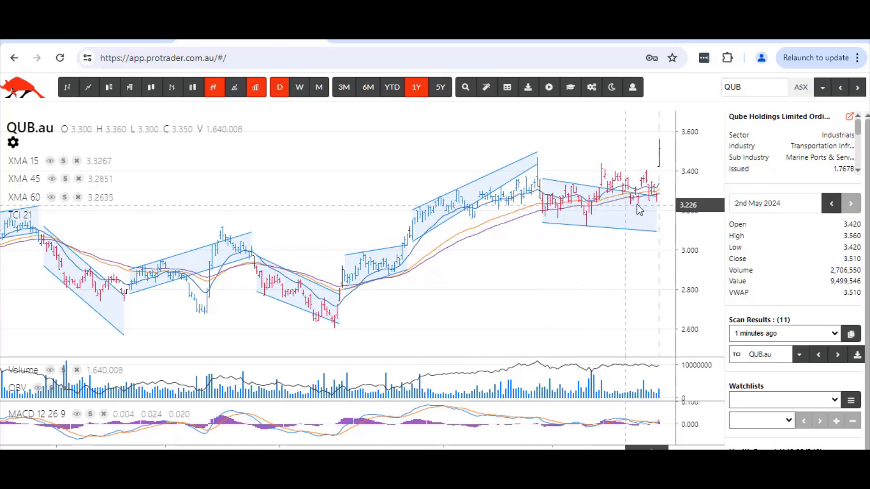
pyautogui.moveTo(664, 161)
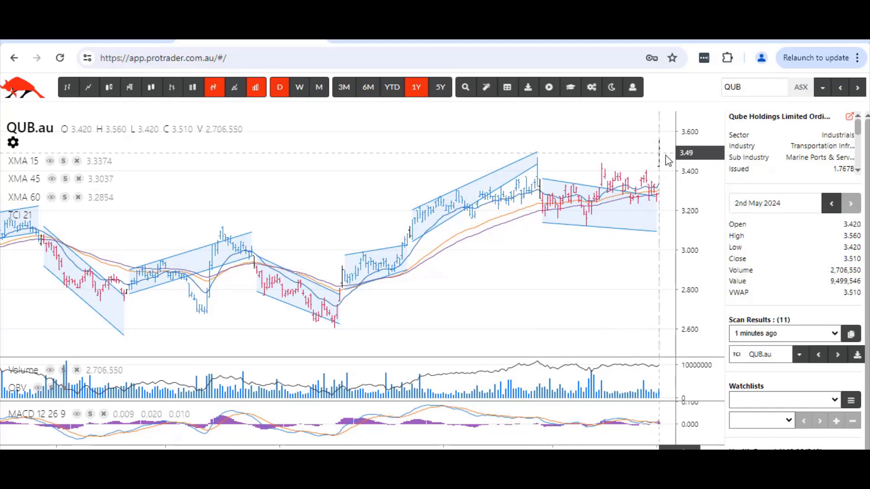
pyautogui.moveTo(793, 353)
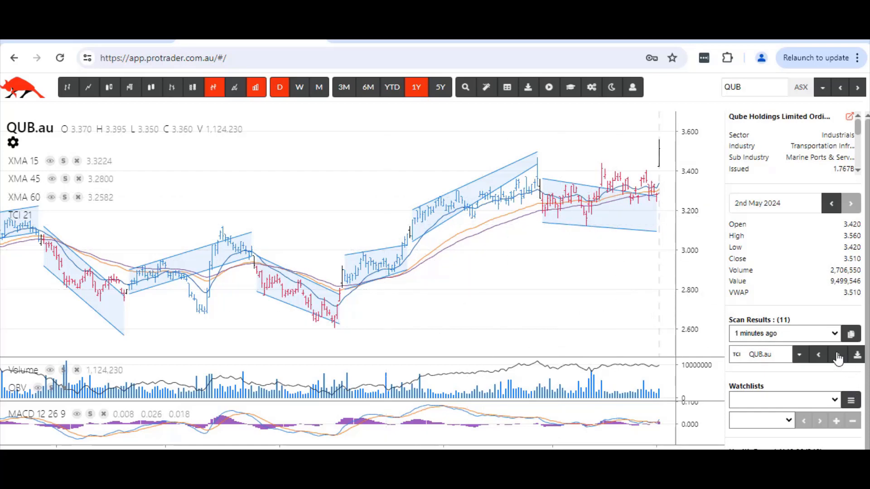
# Step: Advance the scan results from QUB.au through SDF.au to URW.au
pyautogui.click(818, 355)
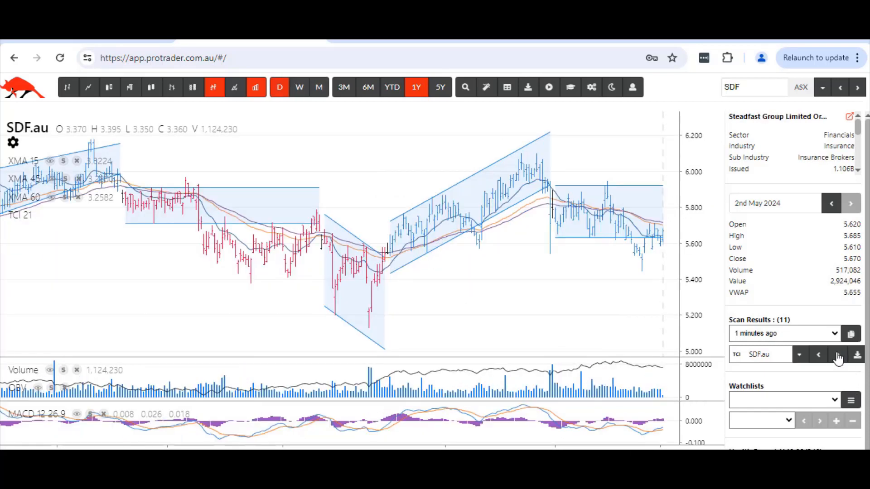
pyautogui.click(838, 354)
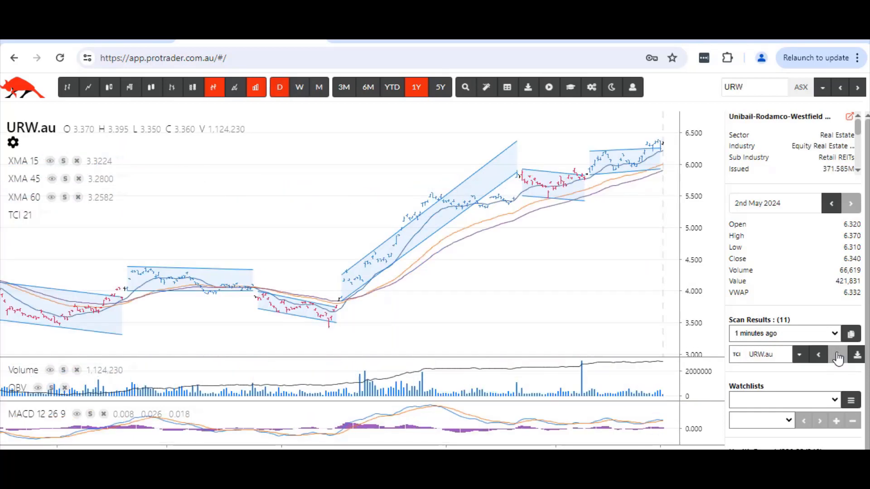
pyautogui.moveTo(633, 175)
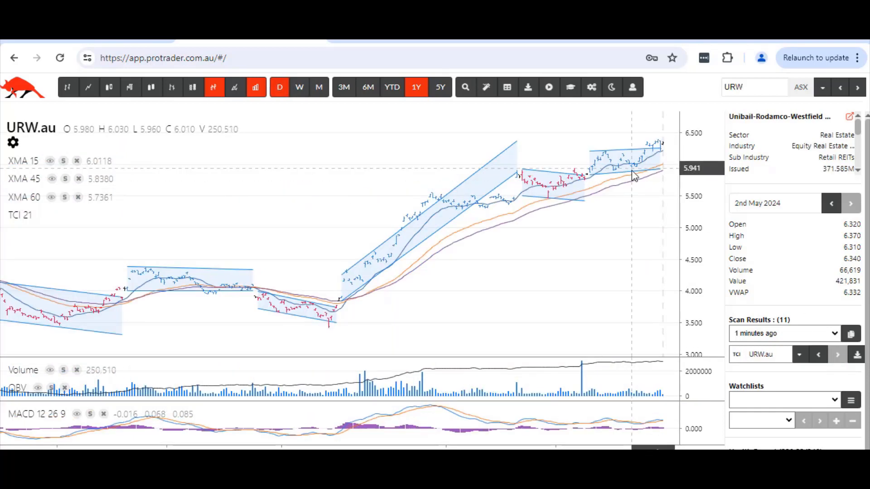
pyautogui.moveTo(677, 166)
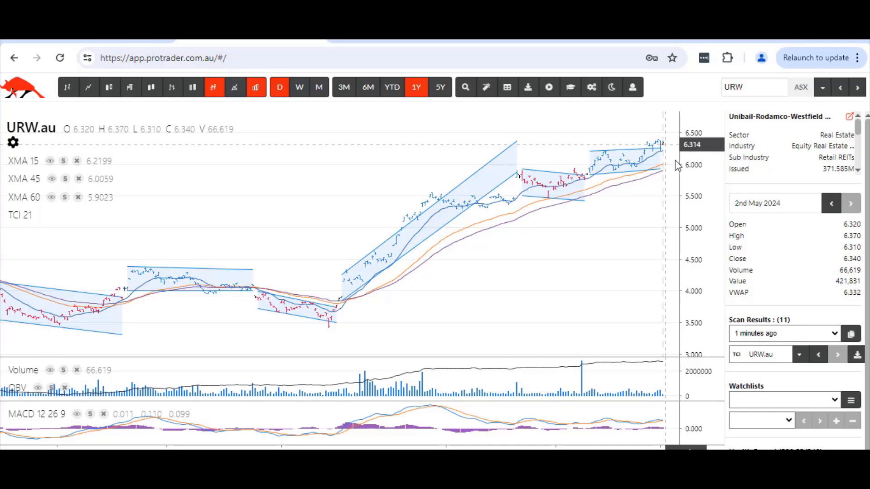
pyautogui.moveTo(677, 152)
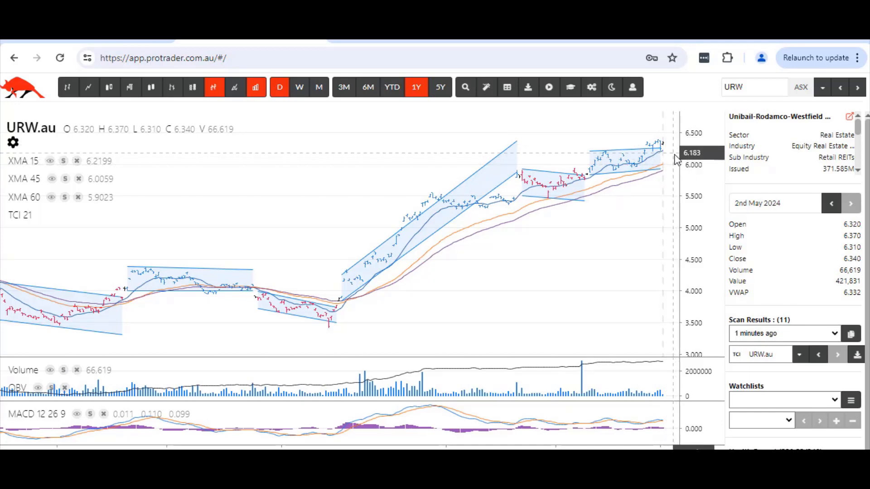
pyautogui.moveTo(694, 132)
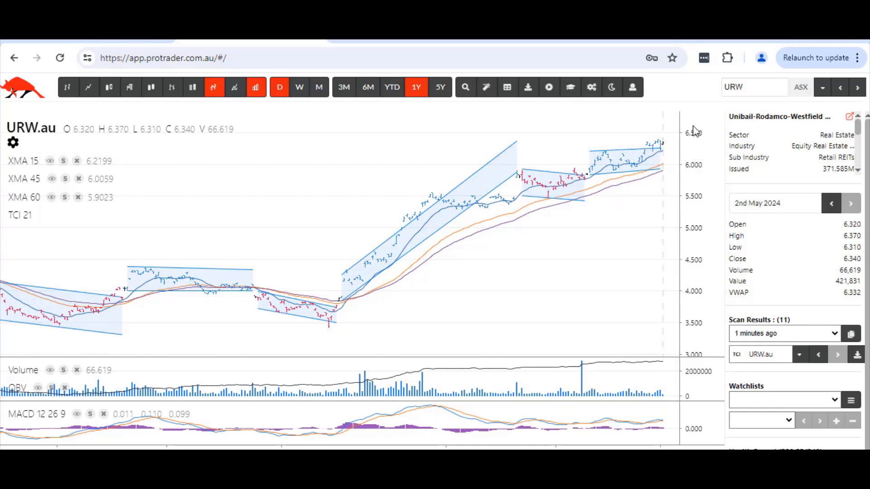
pyautogui.moveTo(602, 210)
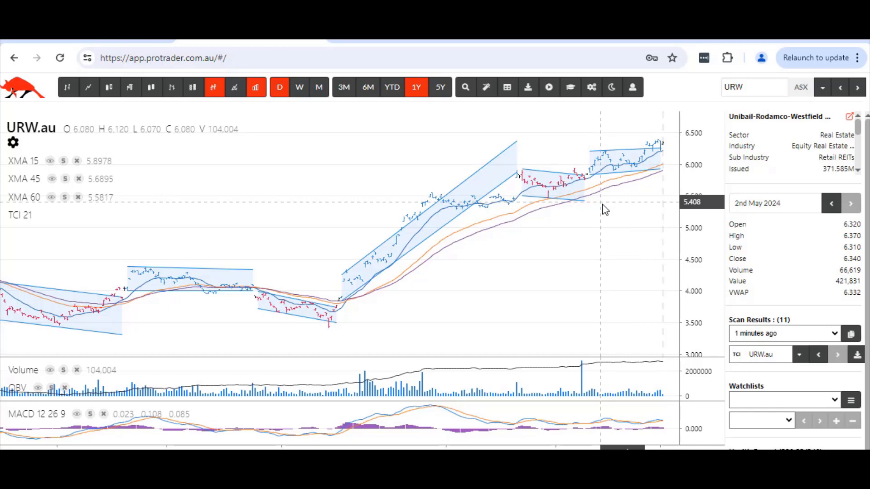
pyautogui.moveTo(593, 264)
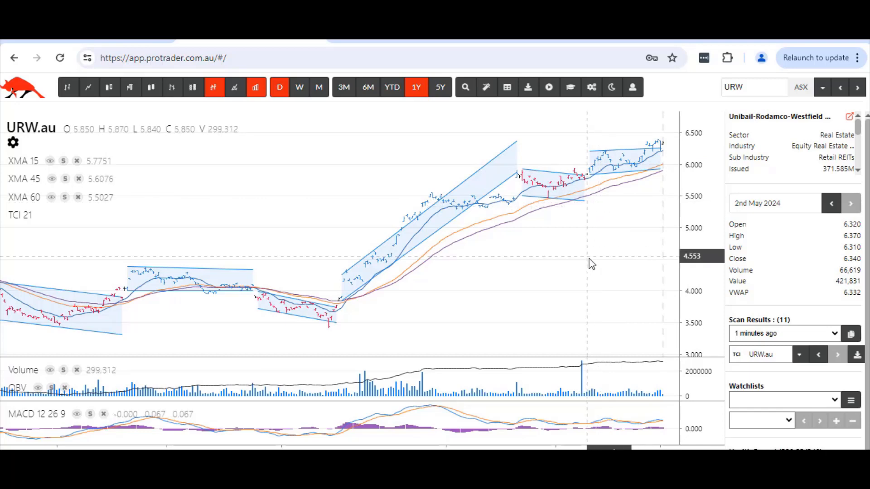
pyautogui.moveTo(594, 183)
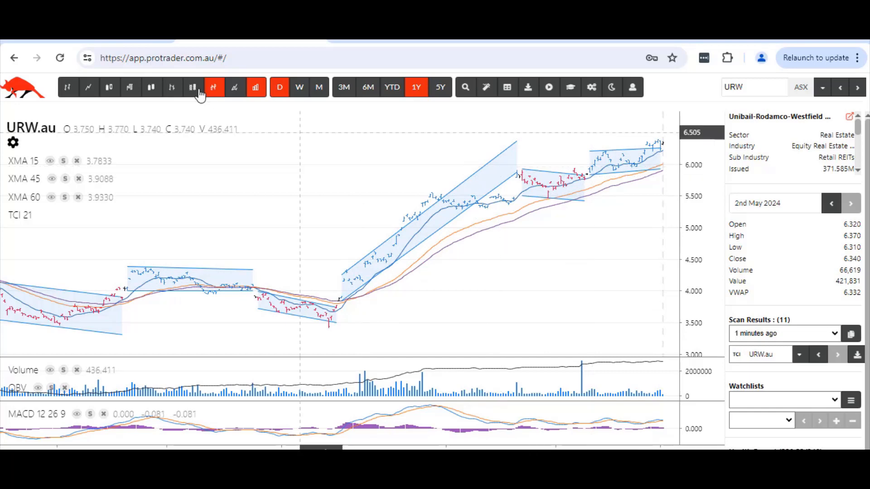
pyautogui.moveTo(674, 144)
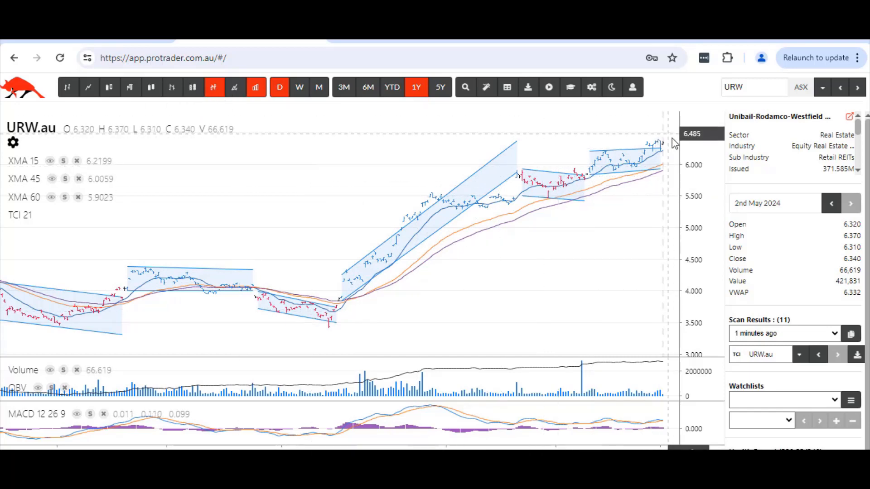
pyautogui.moveTo(624, 193)
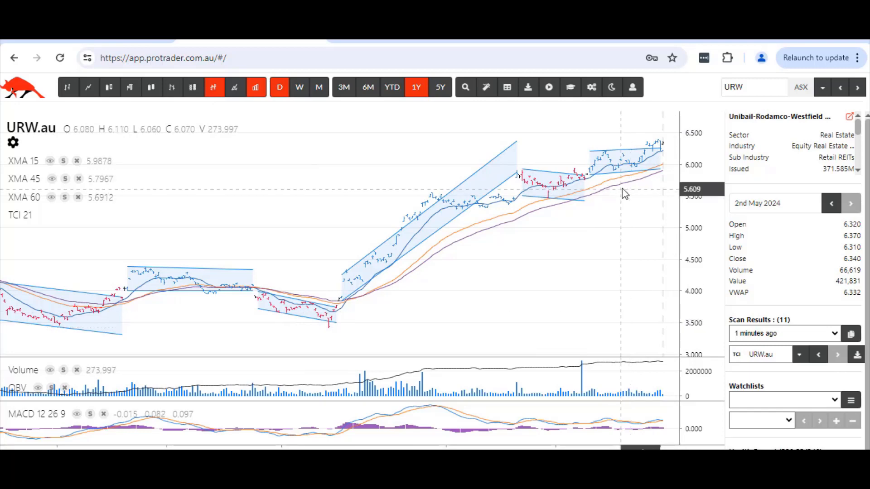
pyautogui.moveTo(669, 150)
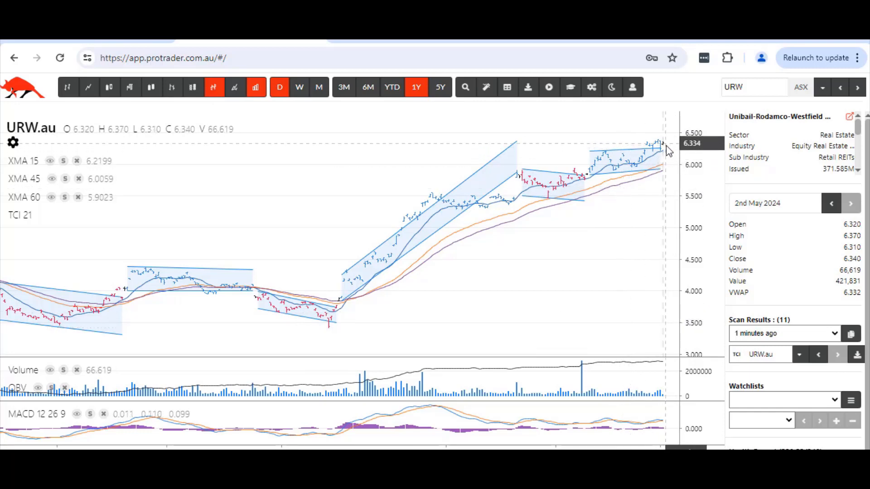